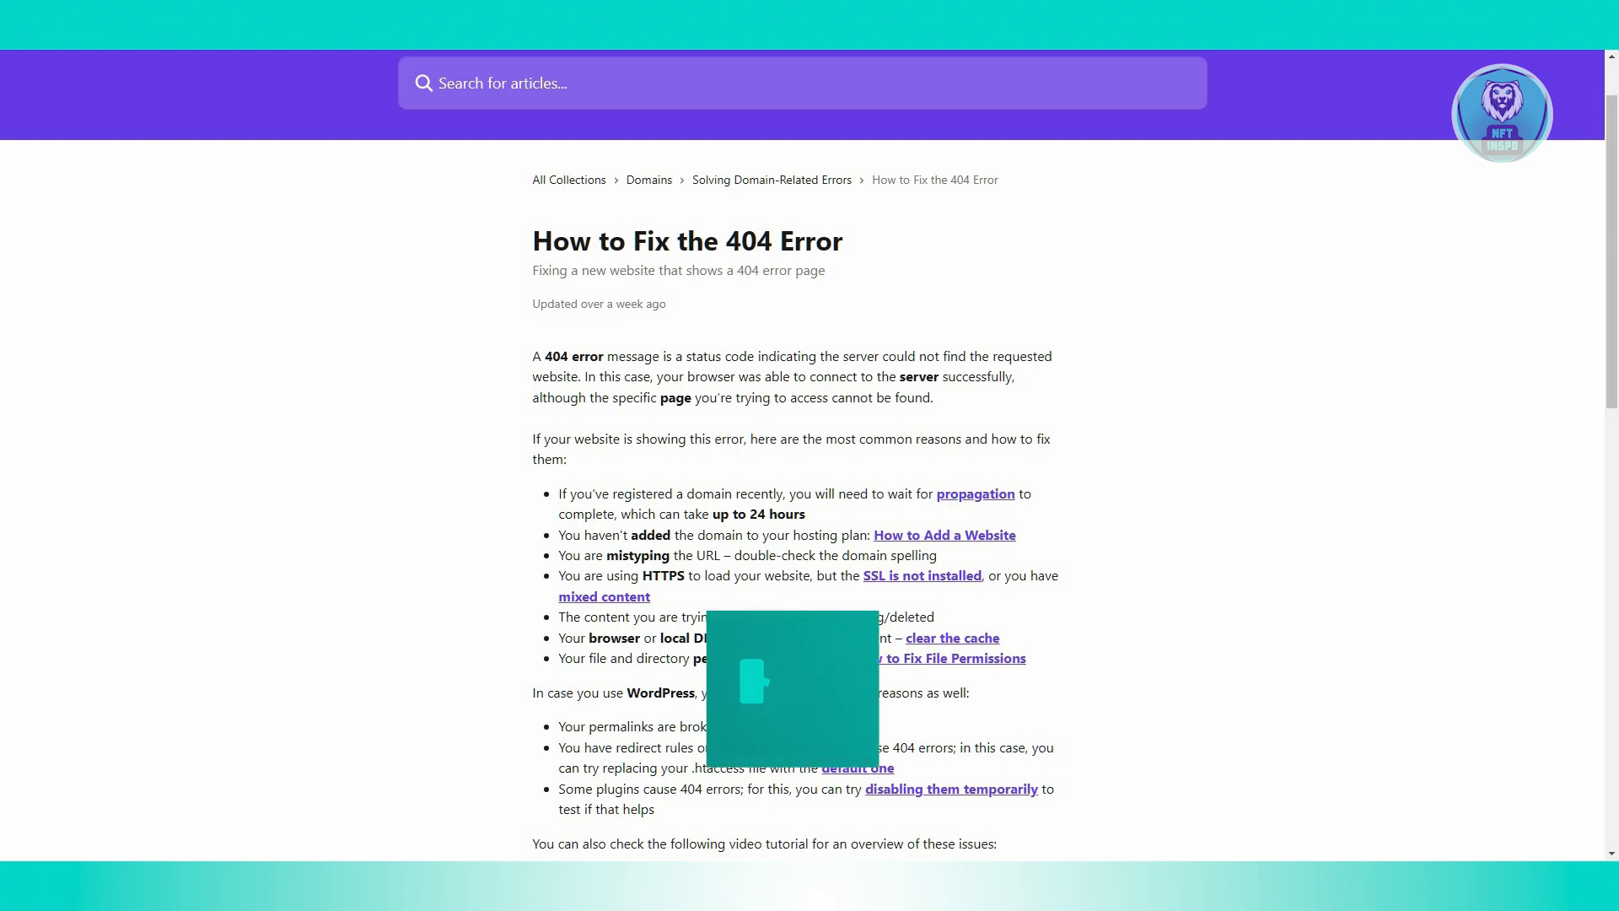
{"action": "left_click", "coordinate": [793, 689]}
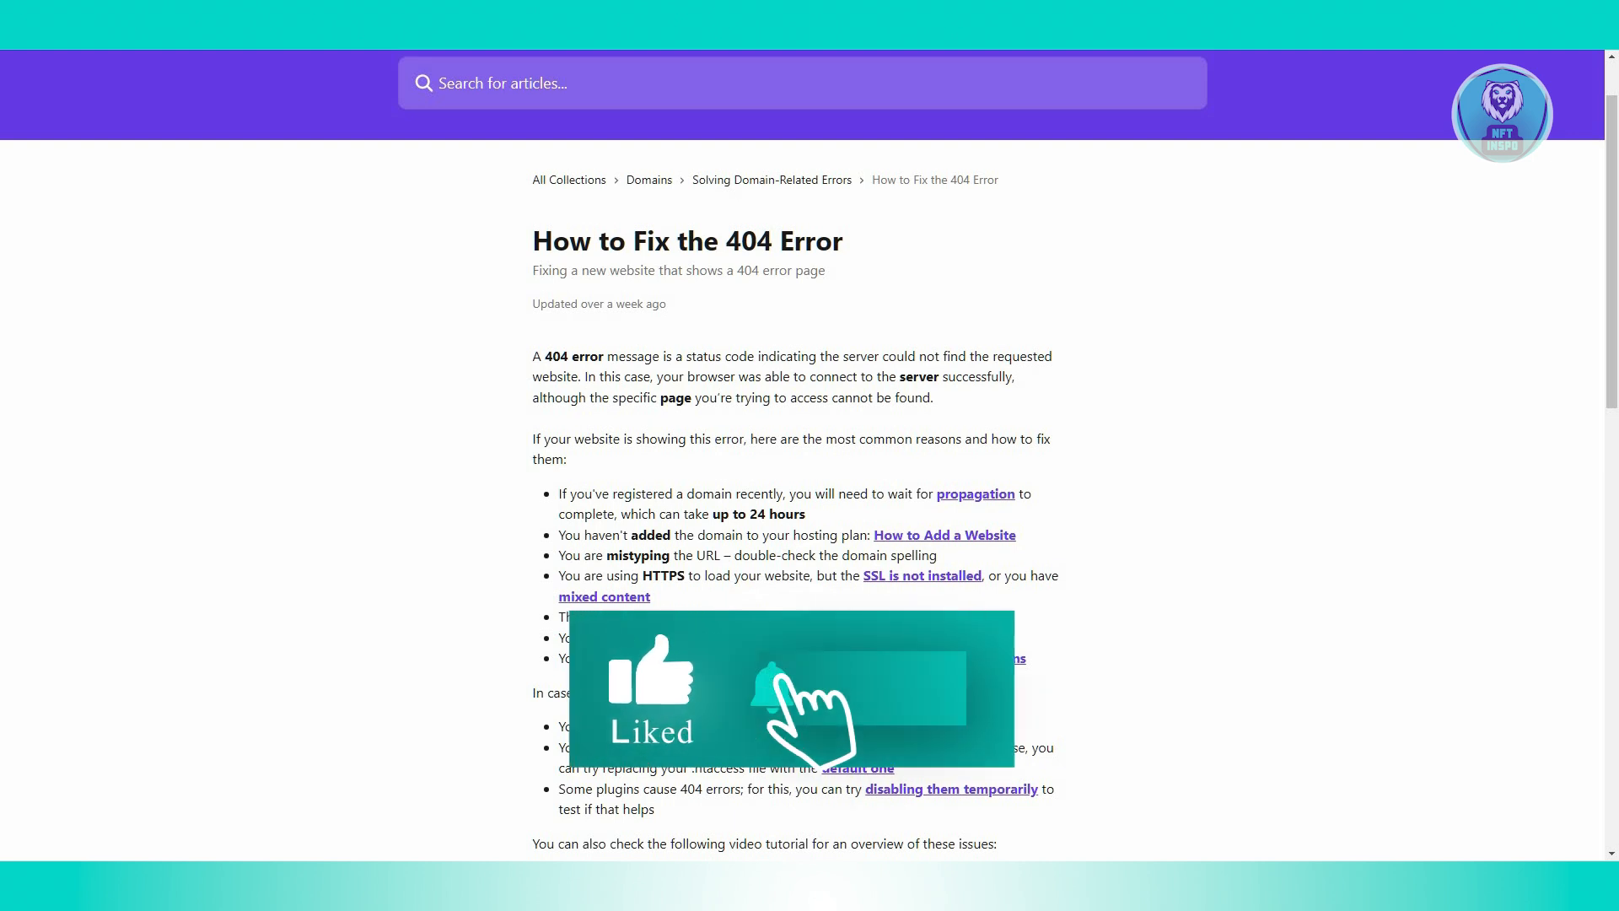